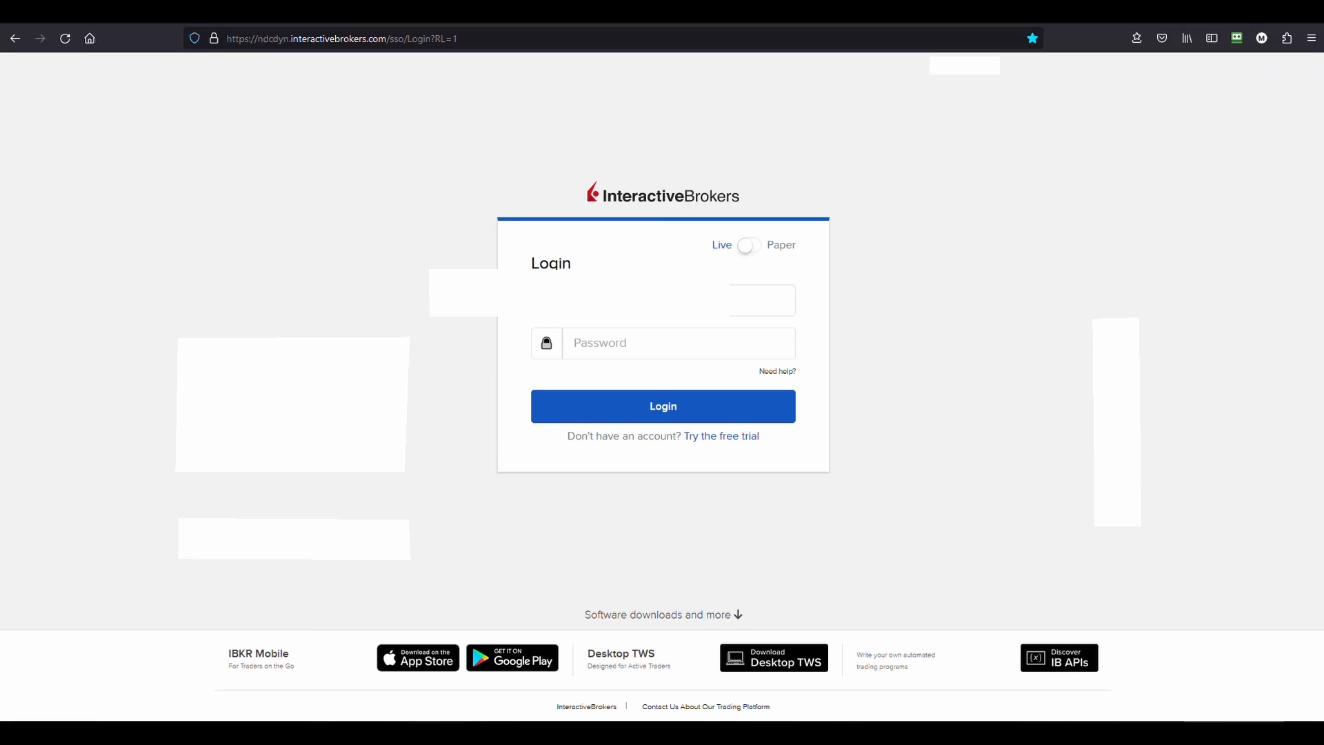
# Step: Log in to the Client Portal and reach the portfolio dashboard
pyautogui.click(662, 405)
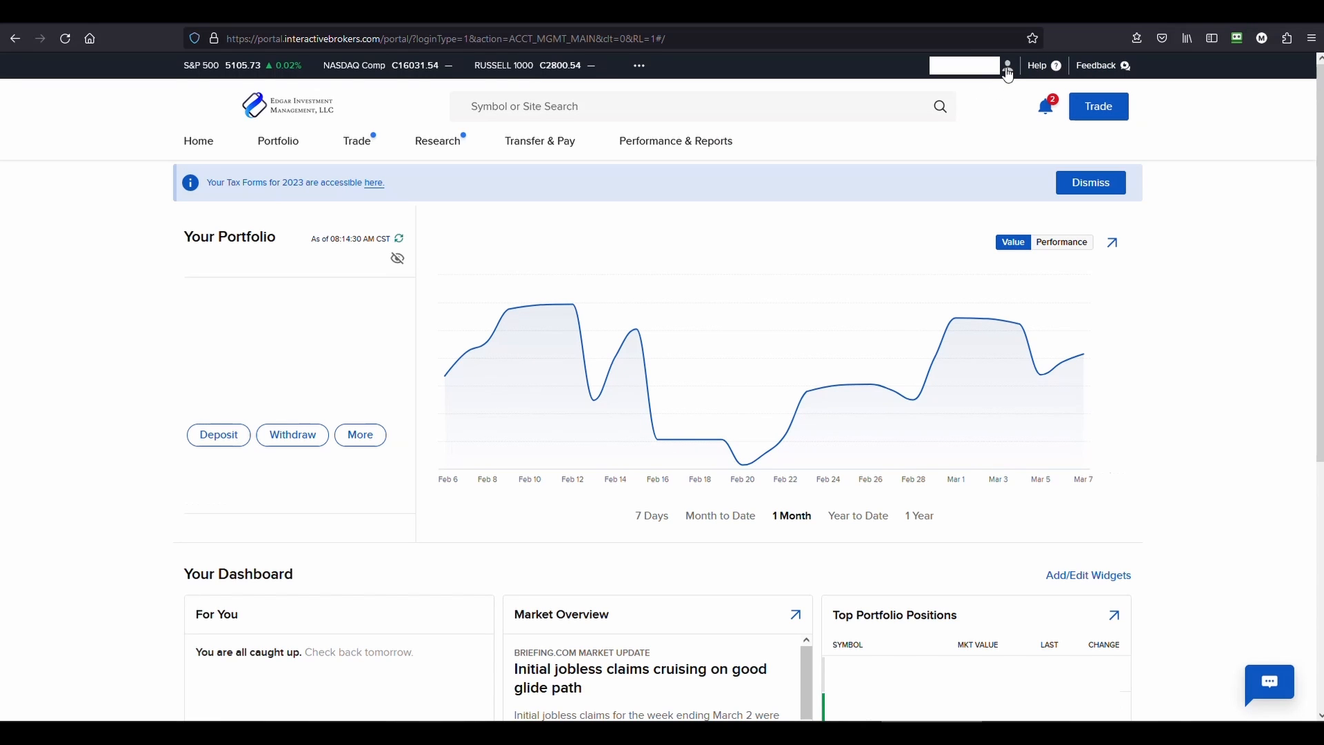
# Step: Go from the user menu's preferences panel to the account Settings page
pyautogui.click(1004, 70)
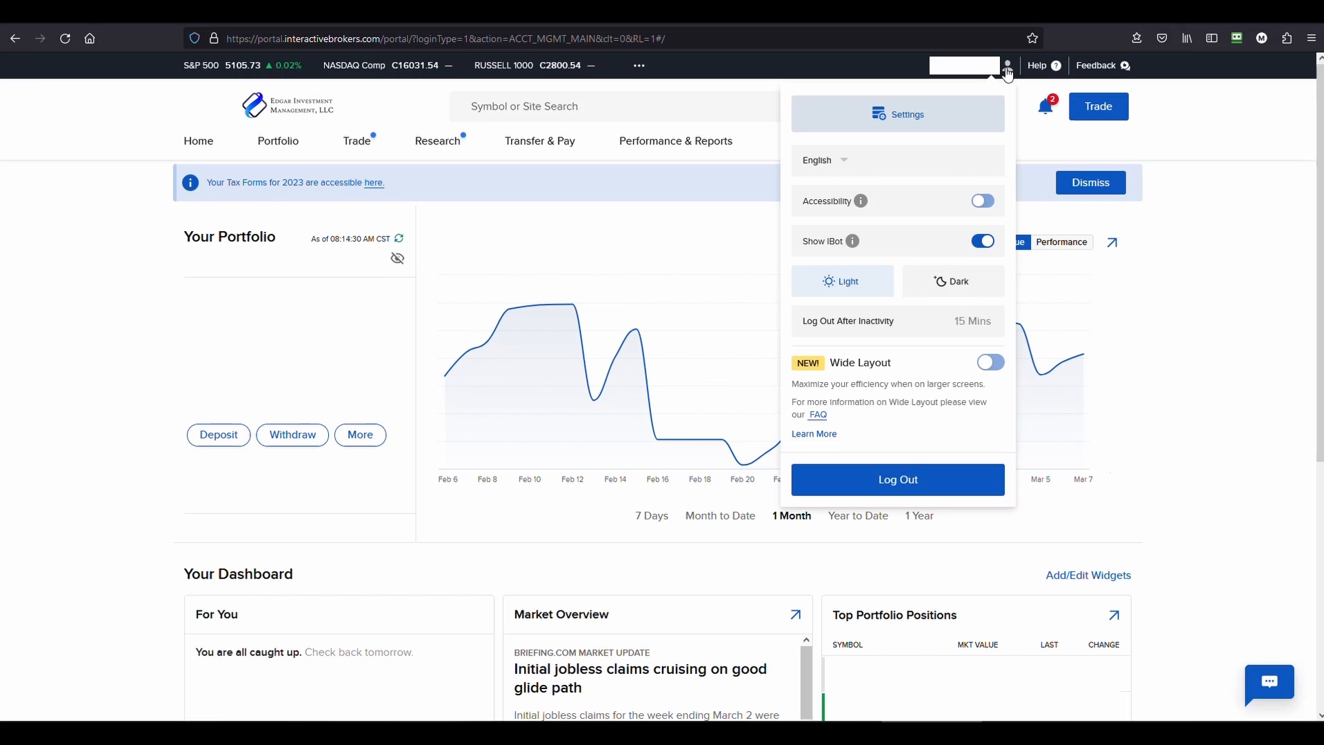
pyautogui.moveTo(928, 115)
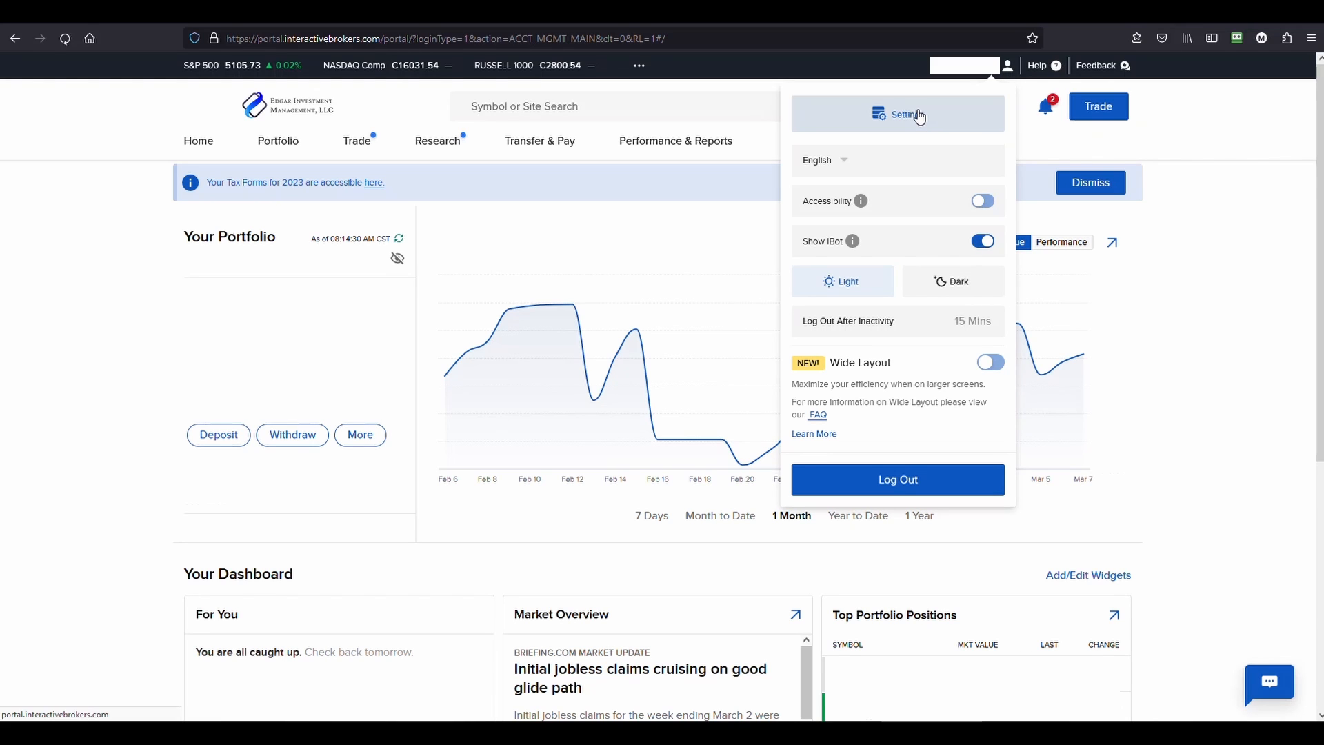
pyautogui.click(897, 114)
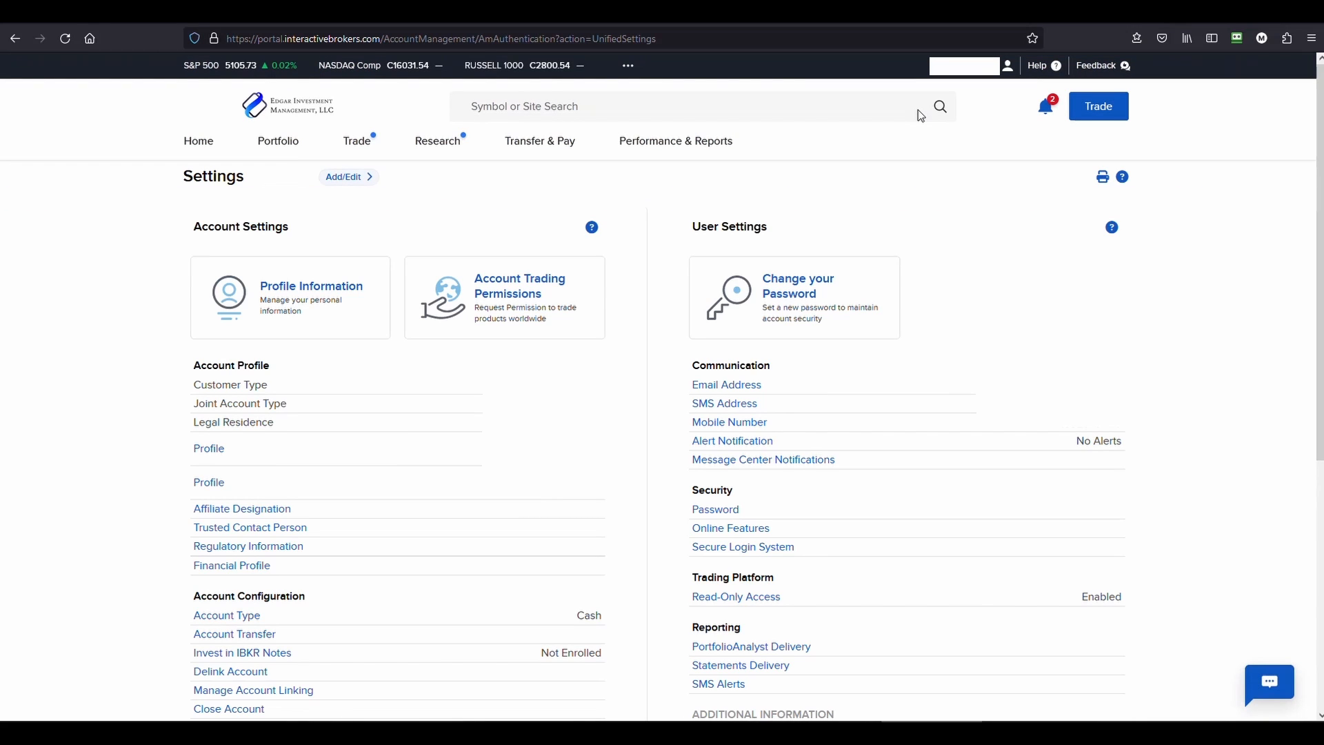
pyautogui.moveTo(131, 334)
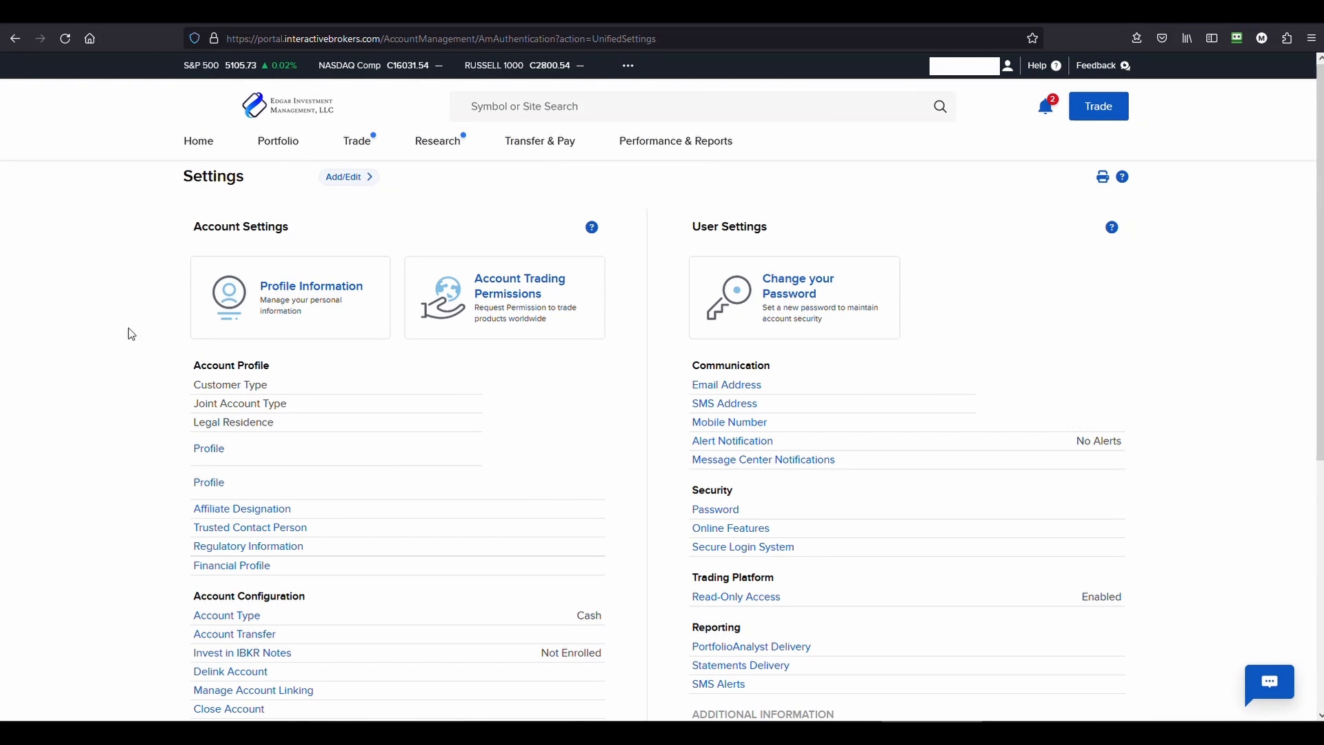
pyautogui.moveTo(99, 370)
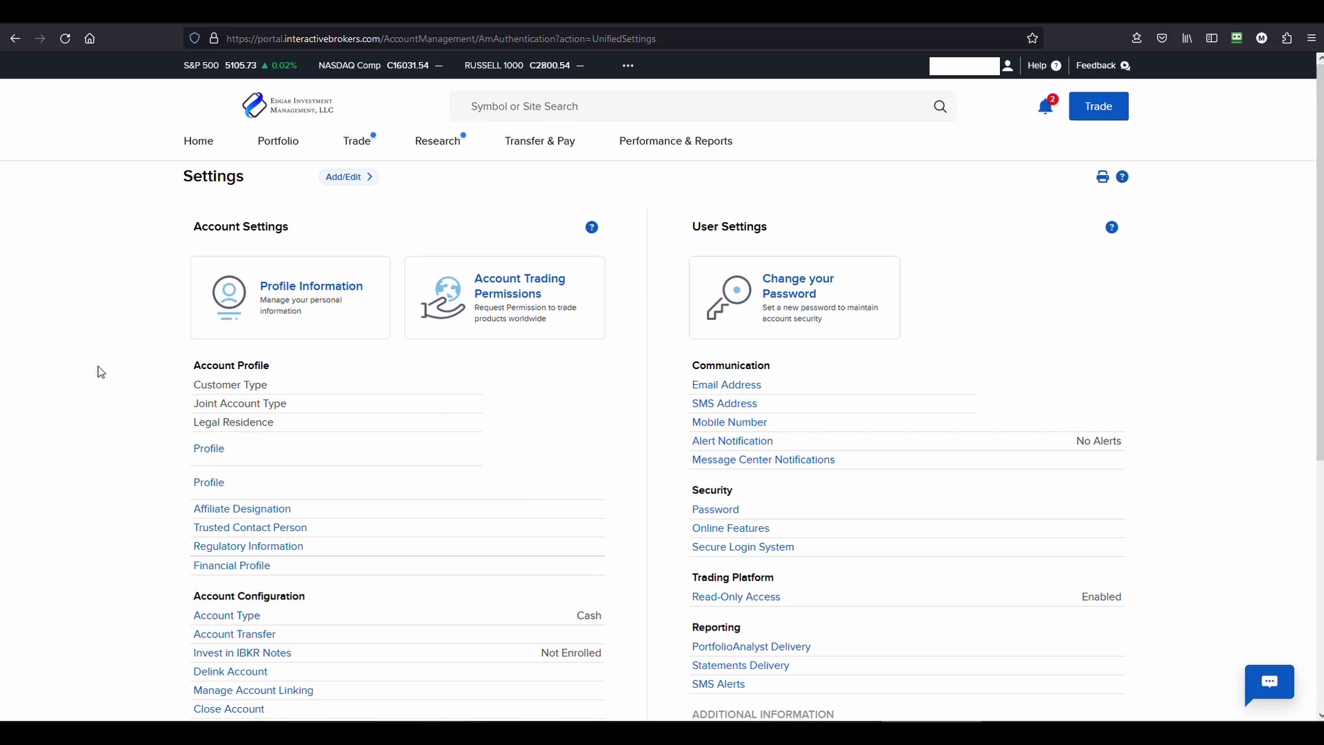
pyautogui.moveTo(208, 448)
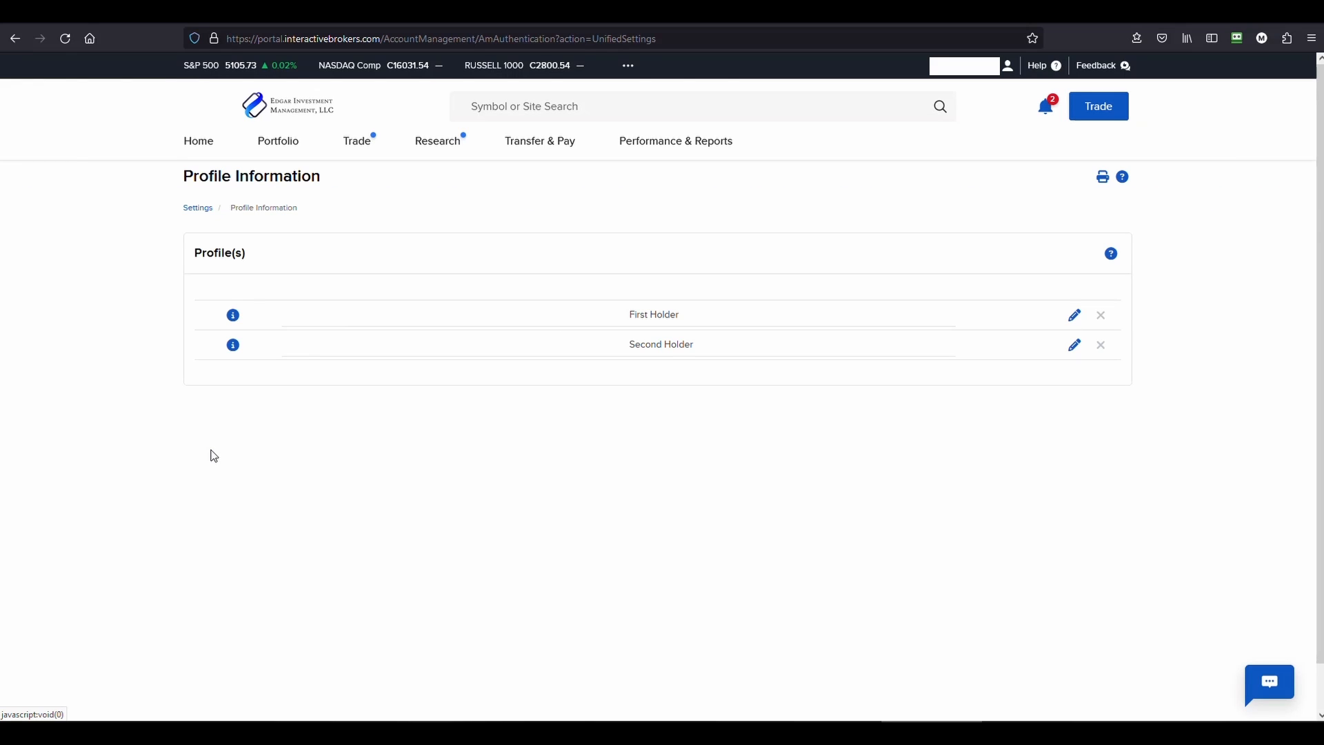
pyautogui.moveTo(776, 327)
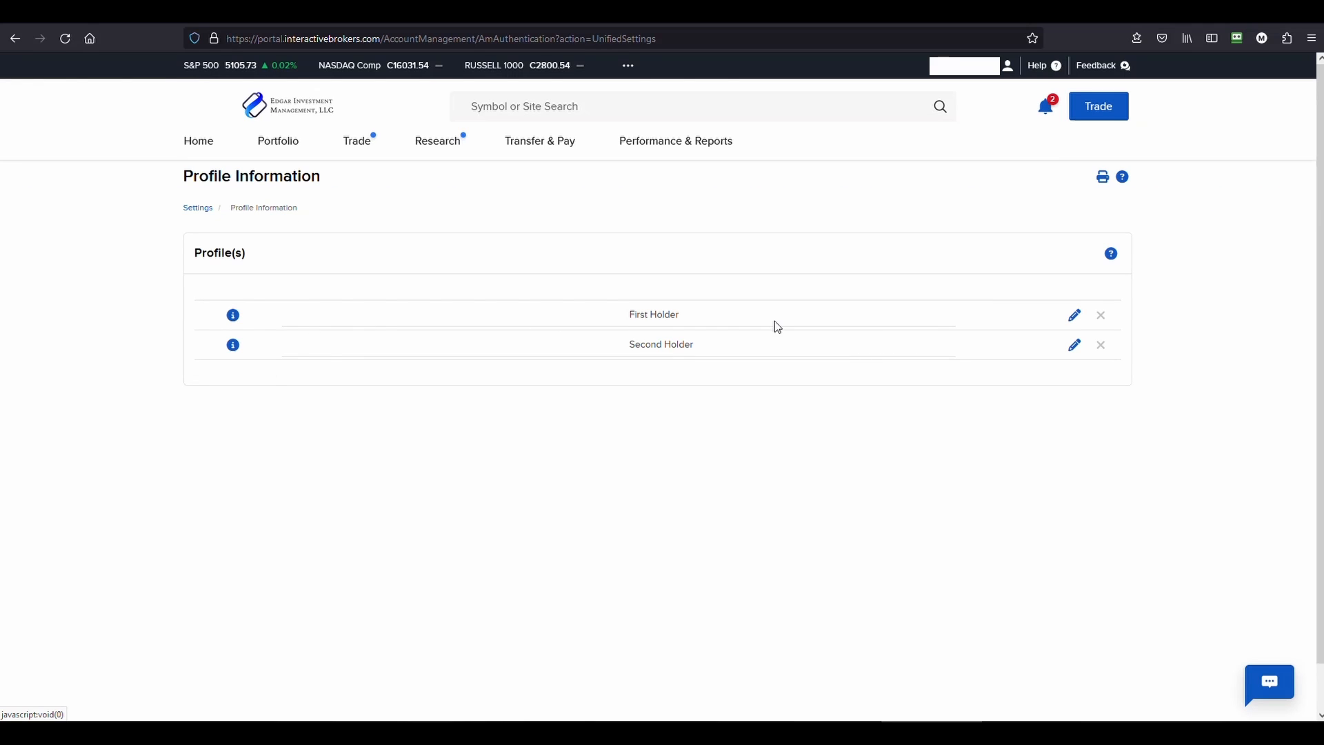
pyautogui.moveTo(1075, 314)
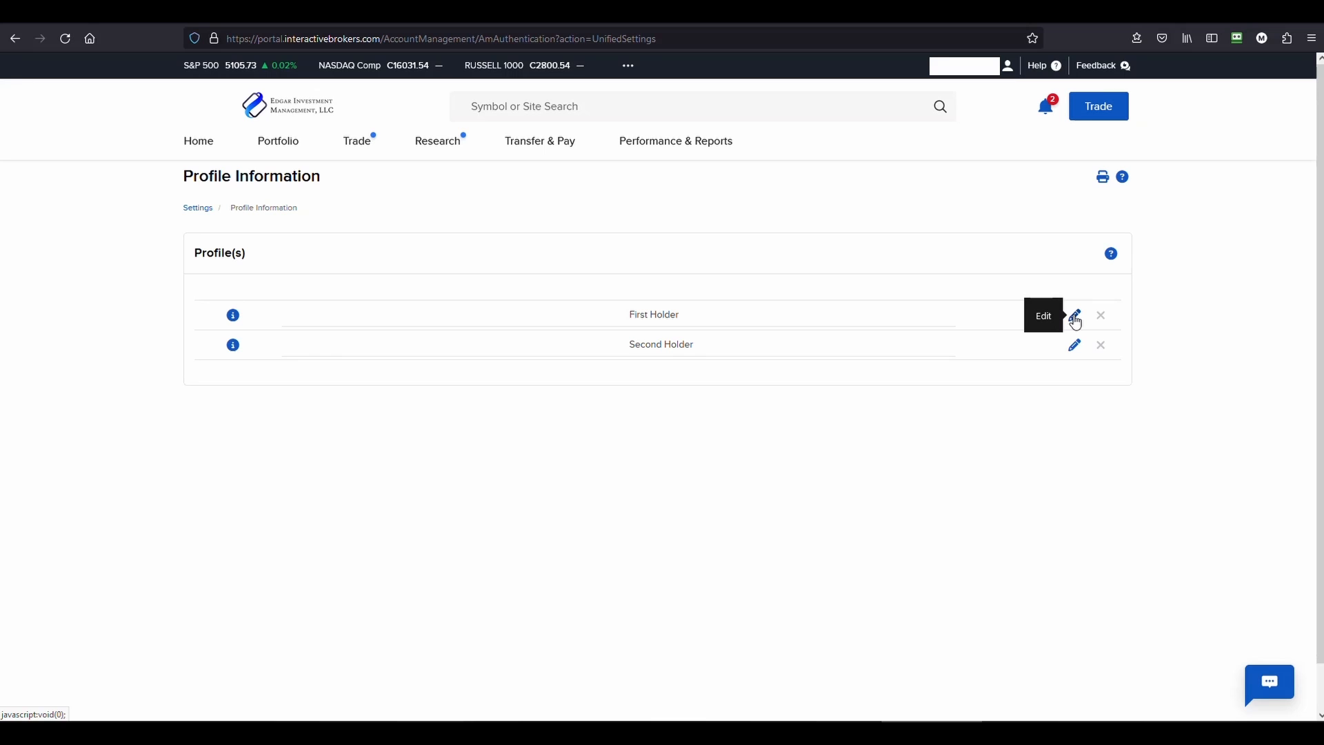
pyautogui.click(1074, 314)
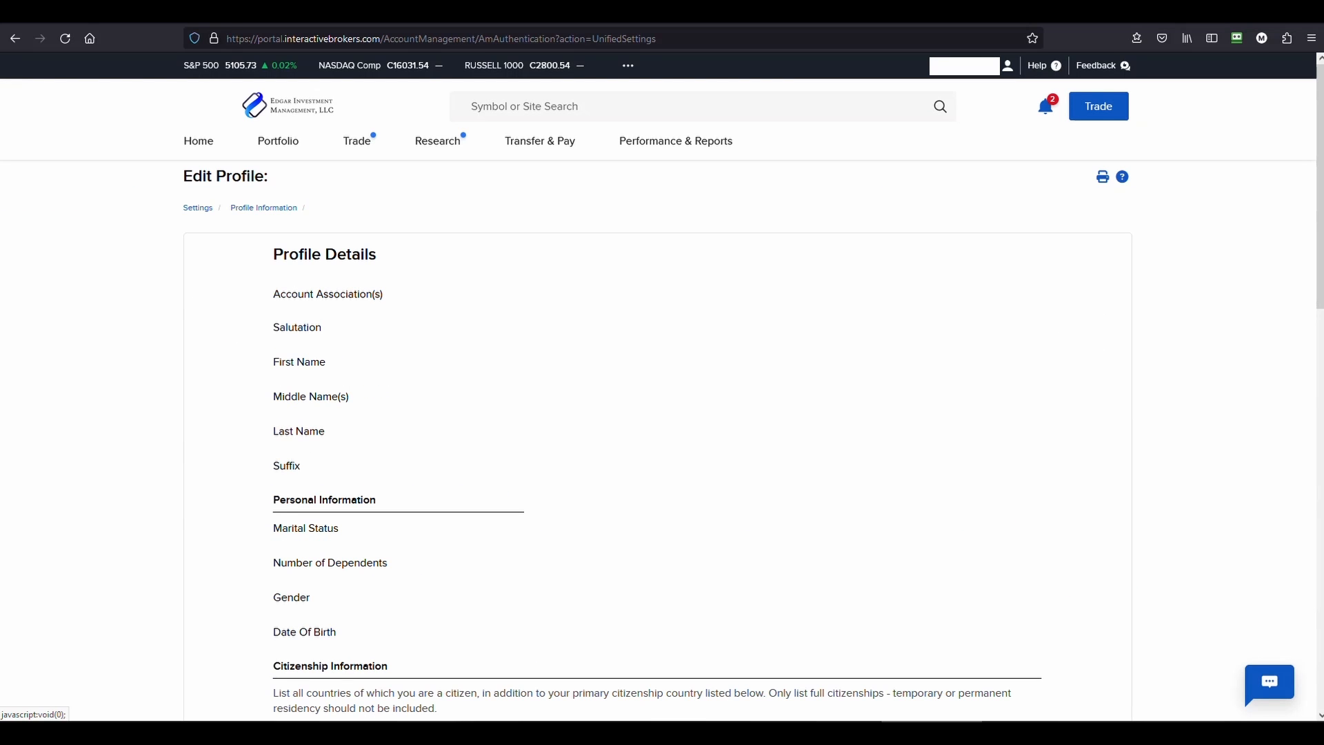
# Step: Review the Edit Profile form down through residential address and phone fields to the Continue button
pyautogui.scroll(-3)
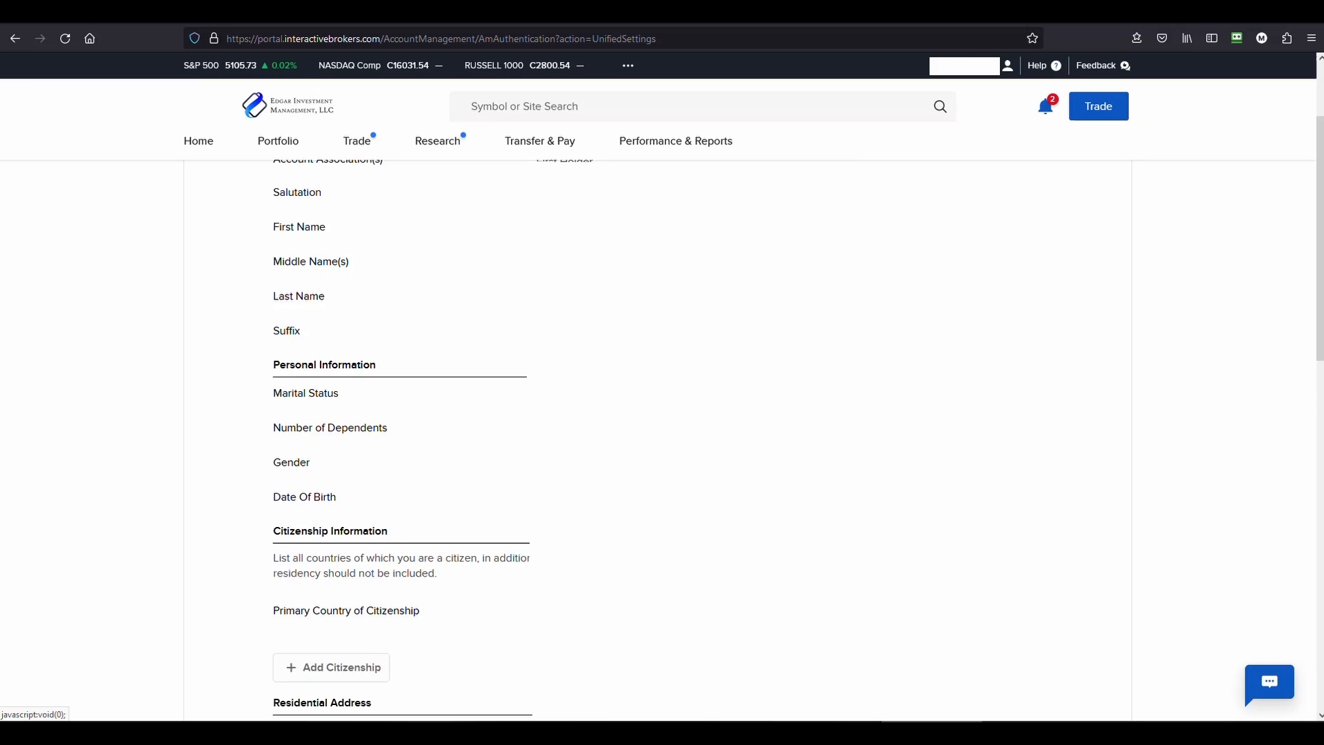
pyautogui.scroll(-3)
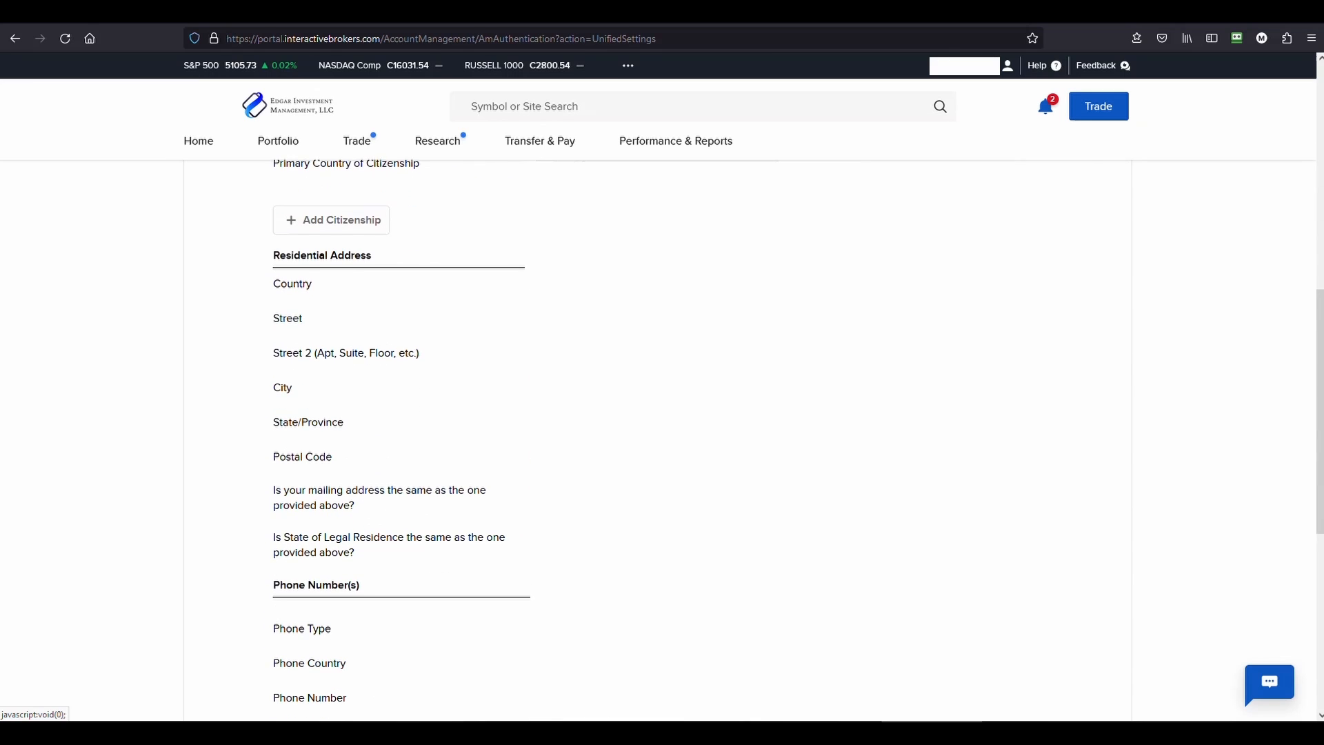
pyautogui.scroll(-3)
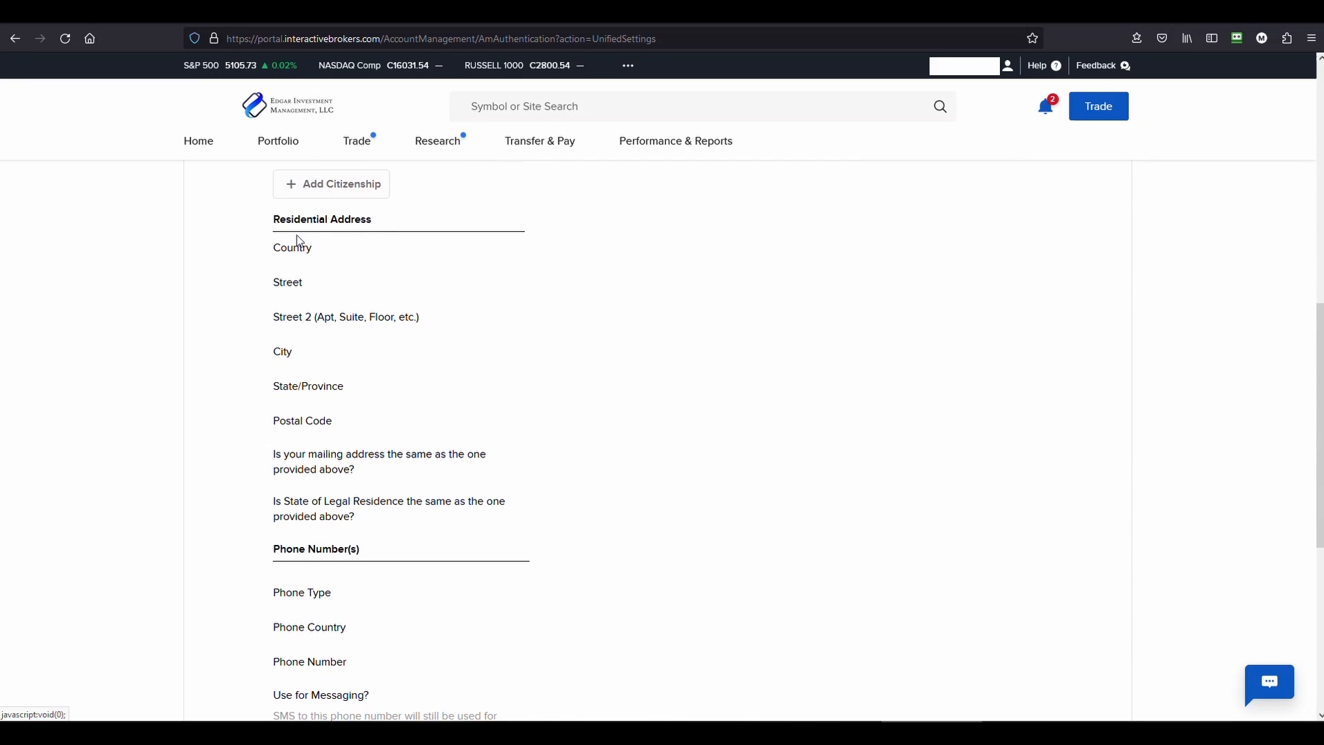
pyautogui.moveTo(298, 240)
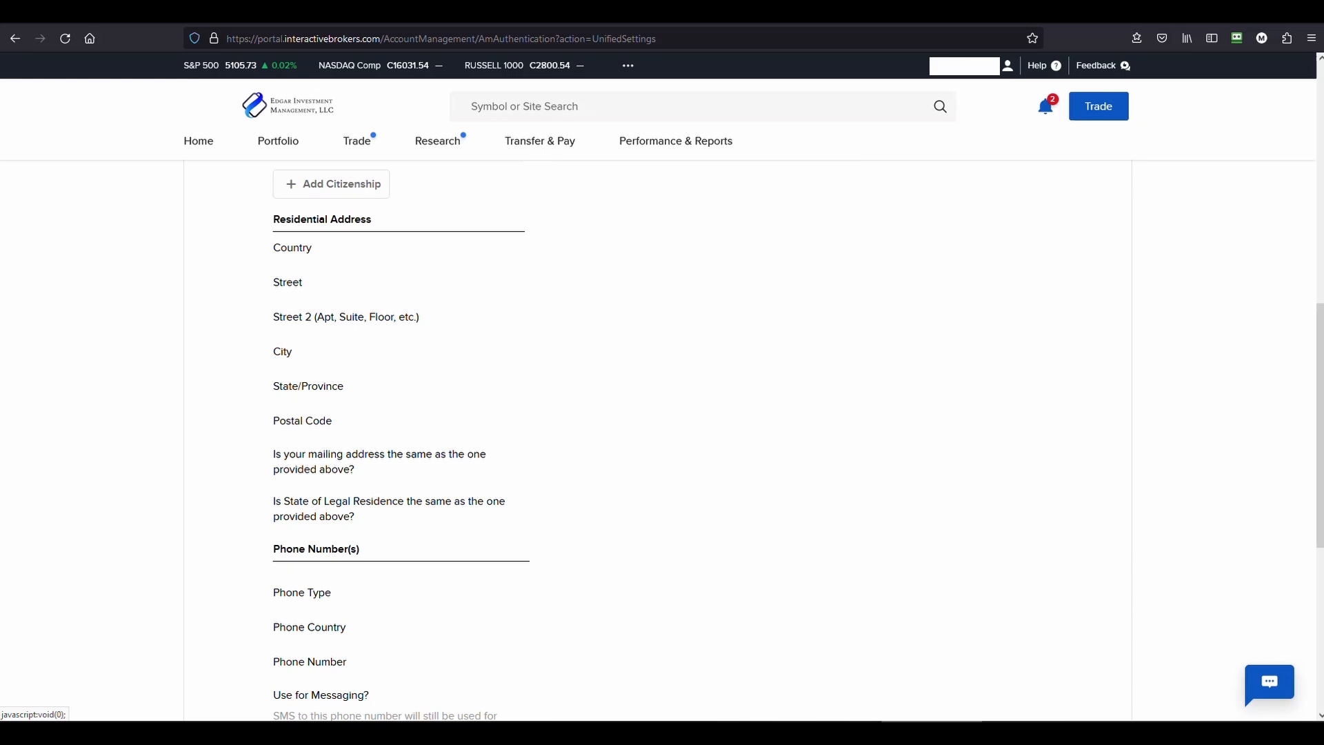
pyautogui.scroll(-3)
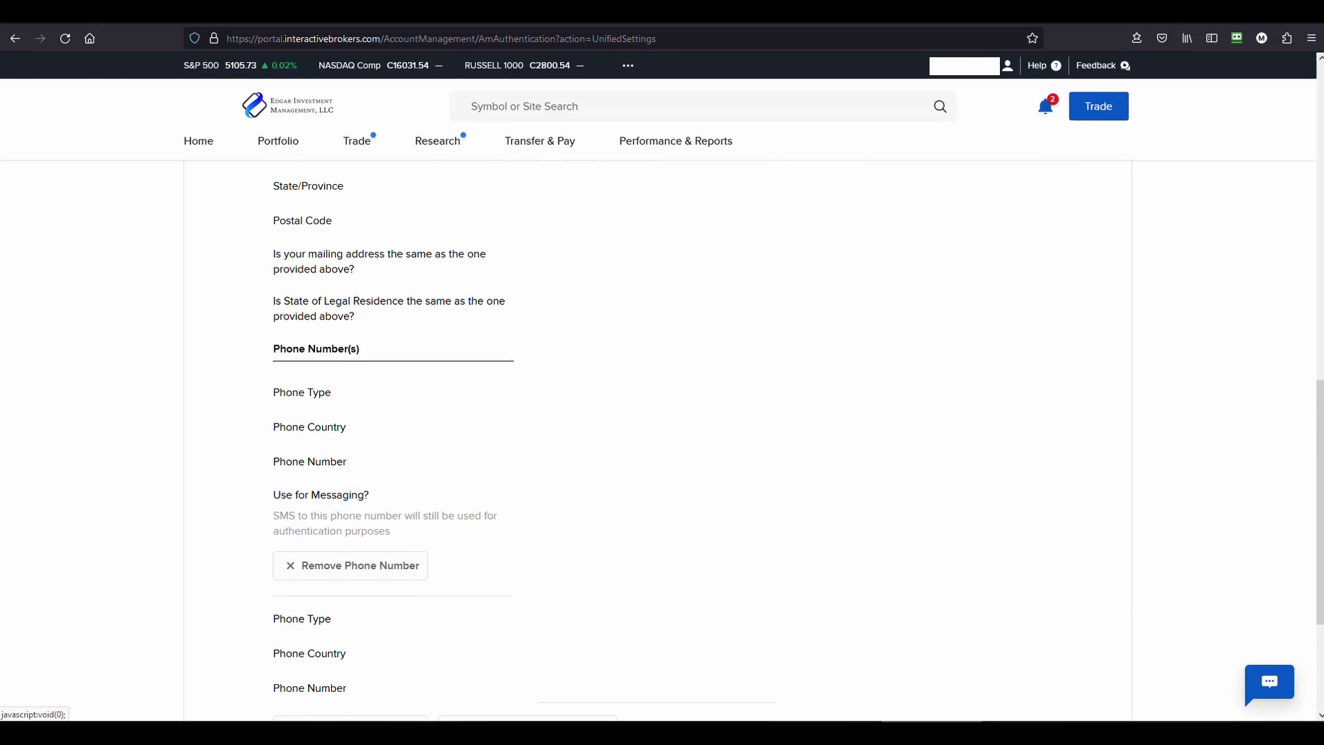
pyautogui.scroll(-3)
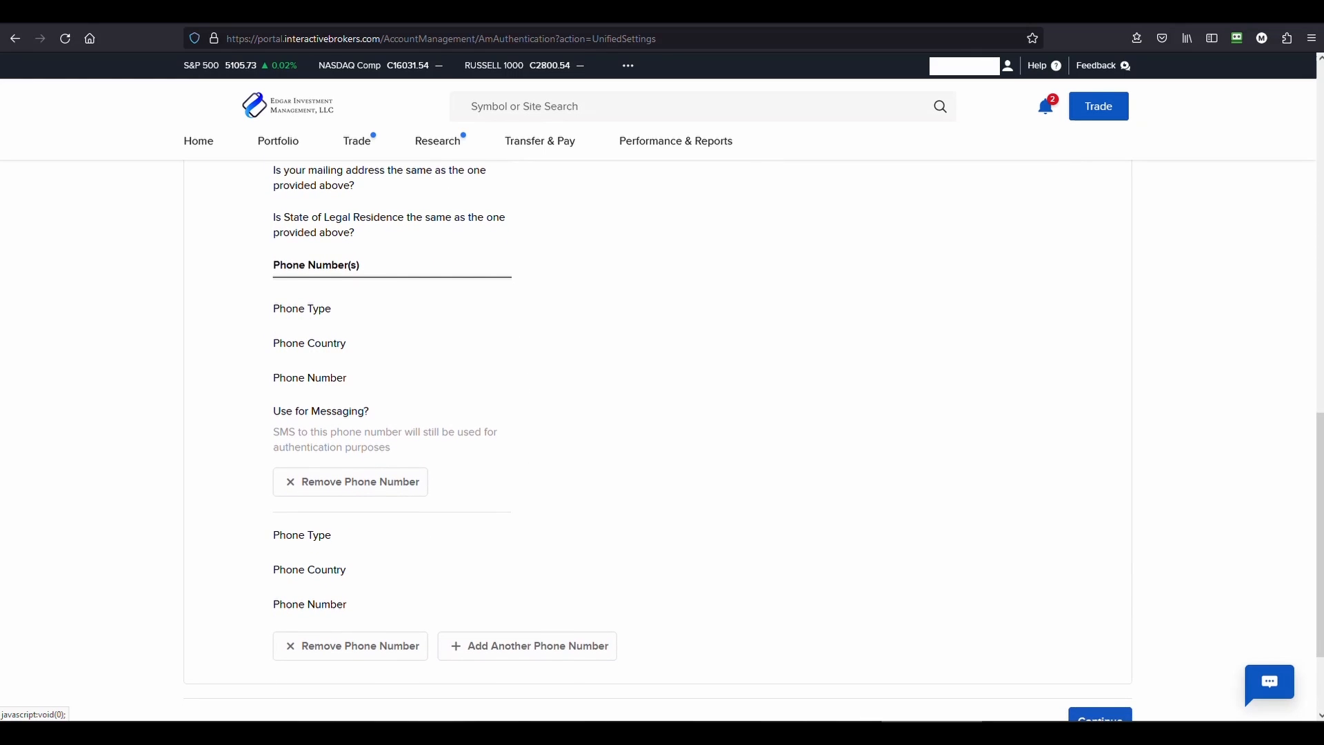
pyautogui.scroll(-3)
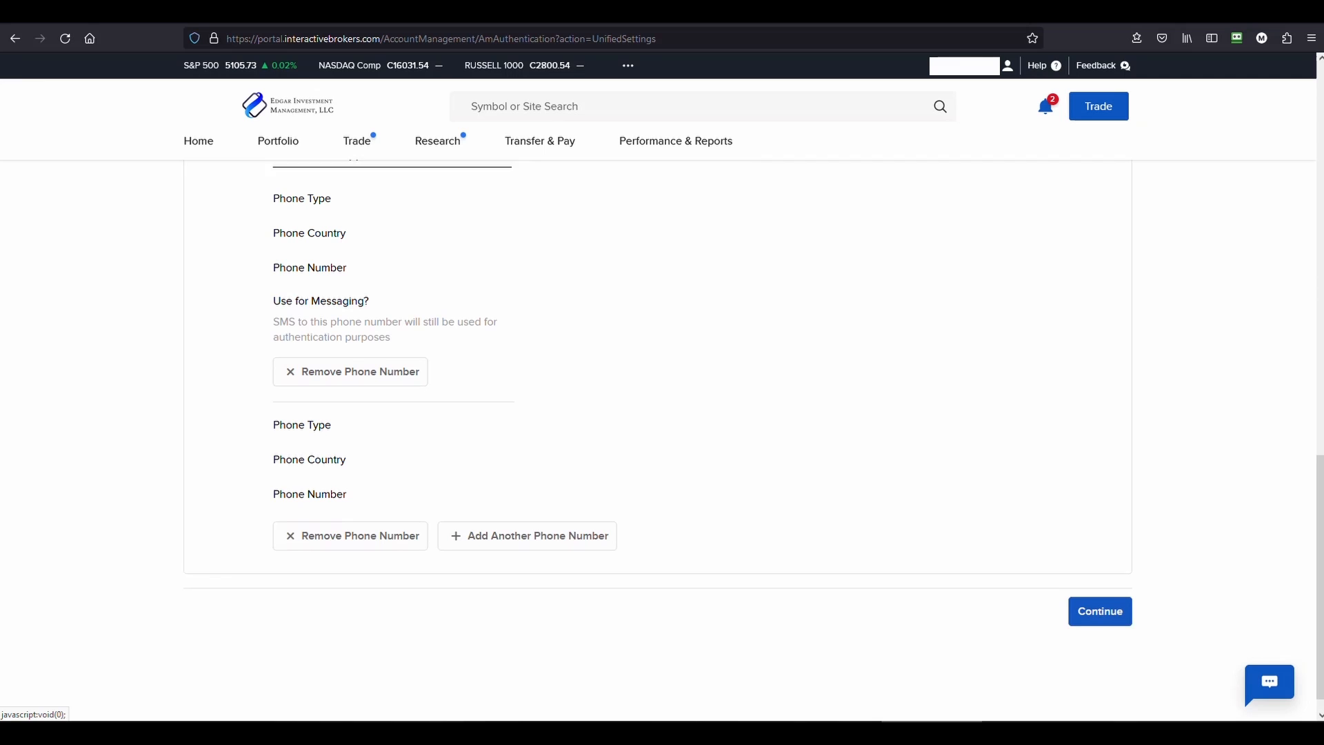